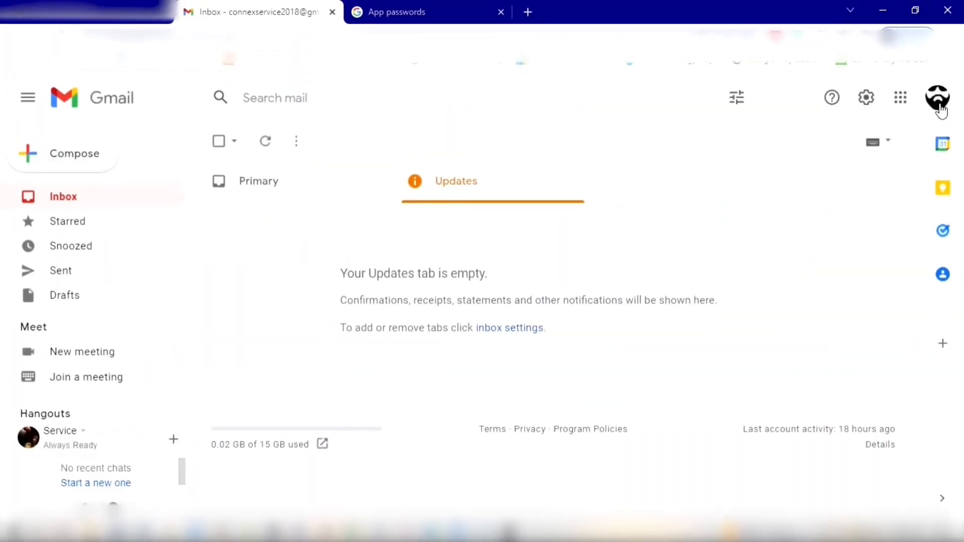
# Step: Open Manage your Google Account from the Gmail profile avatar menu
pyautogui.click(937, 97)
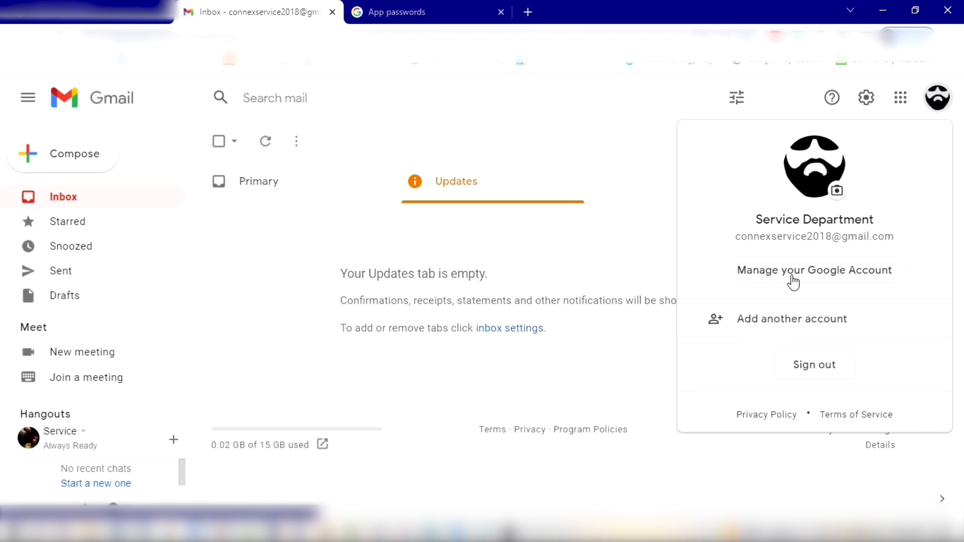
pyautogui.click(813, 270)
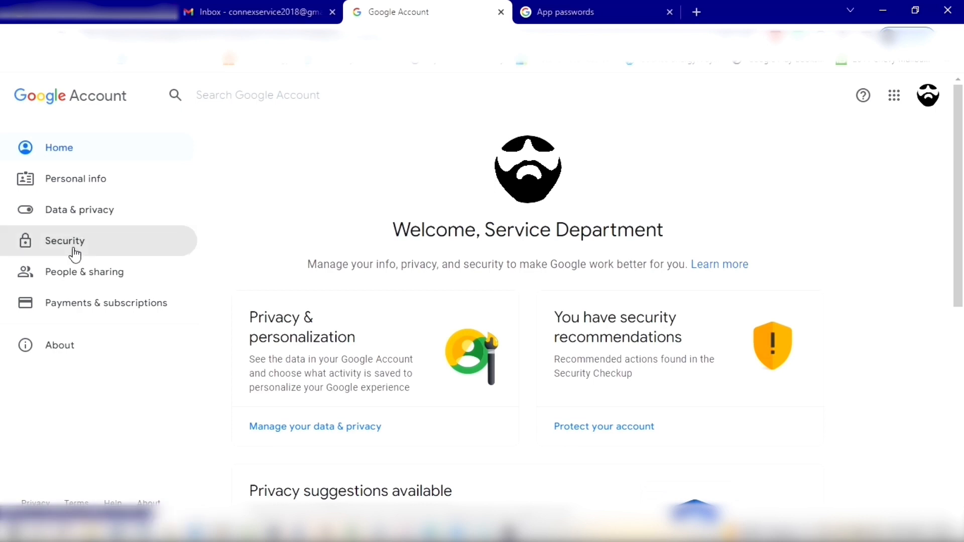
# Step: Go to Security and scroll to Signing in to Google, where 2-Step Verification is off
pyautogui.click(65, 240)
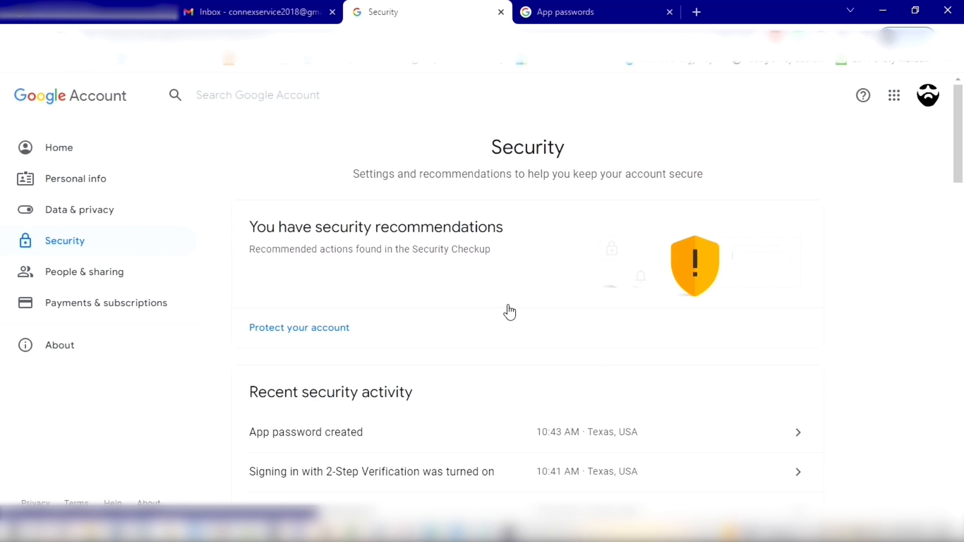
pyautogui.scroll(-3)
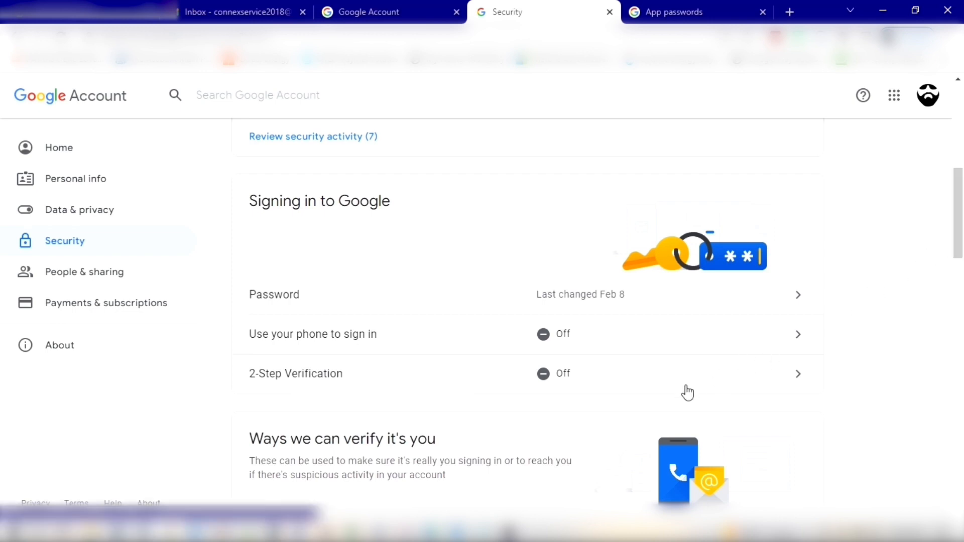
pyautogui.moveTo(561, 381)
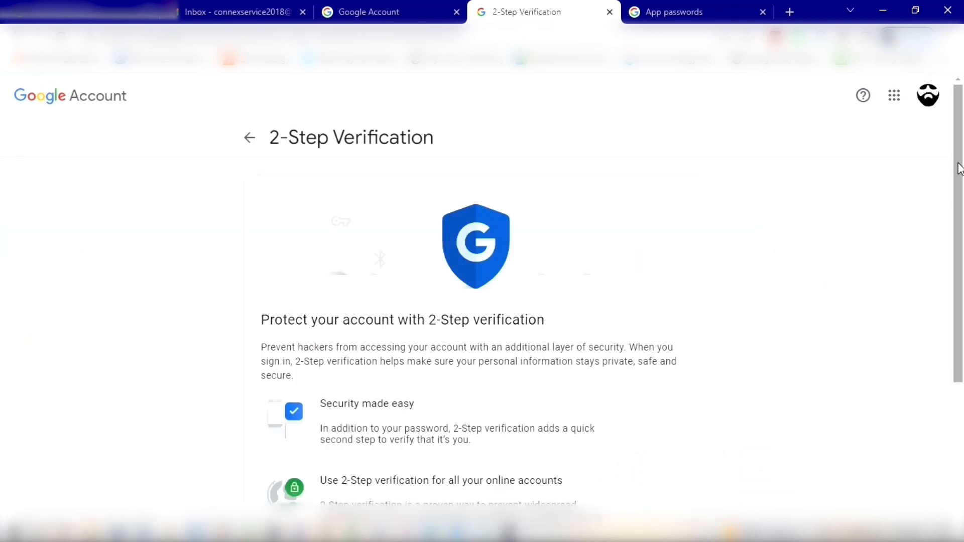
# Step: Start 2-Step Verification setup and confirm identity with the account password
pyautogui.scroll(-3)
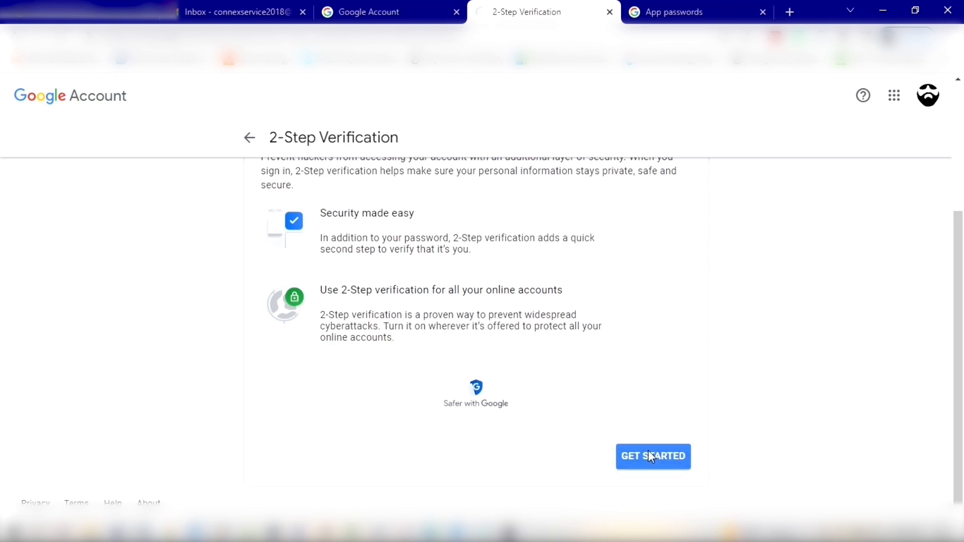
pyautogui.click(653, 457)
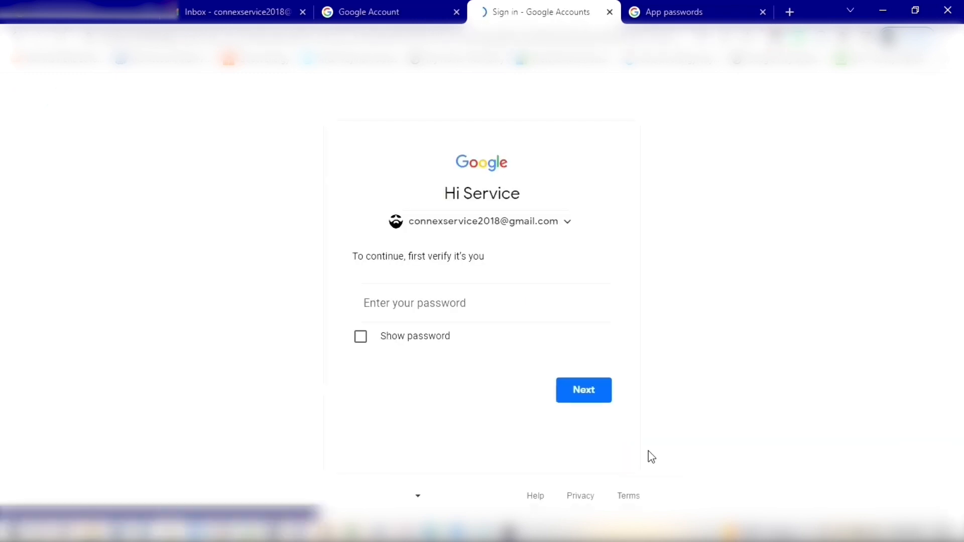
pyautogui.click(481, 303)
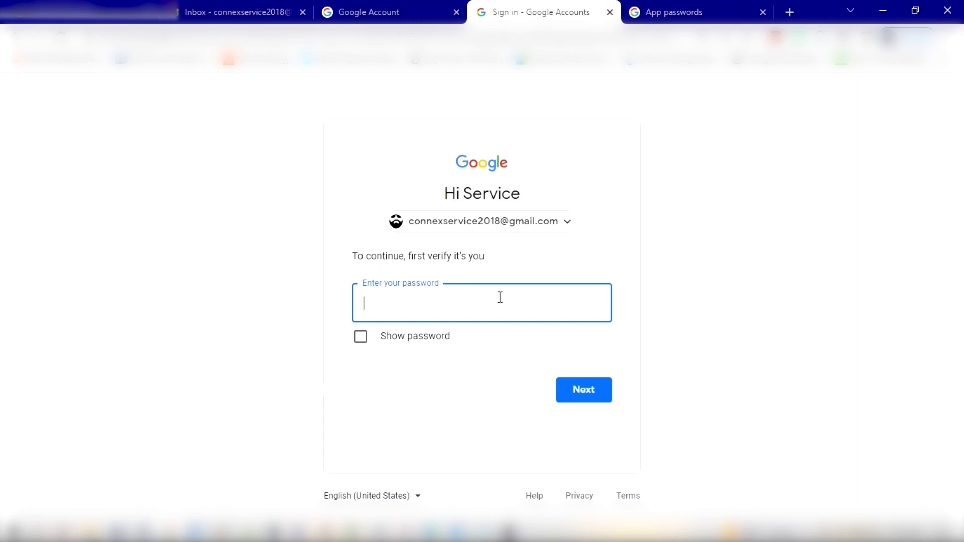
pyautogui.write('•')
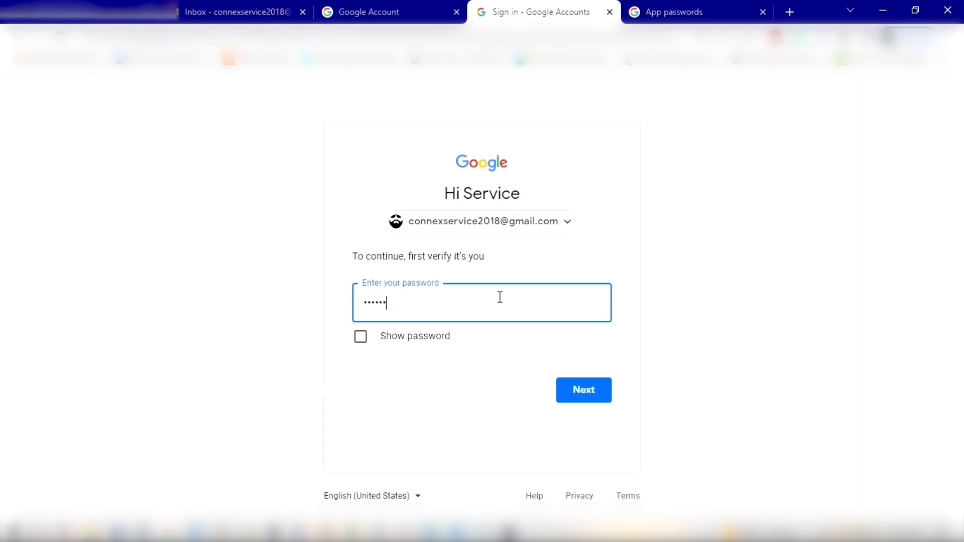
pyautogui.write('••')
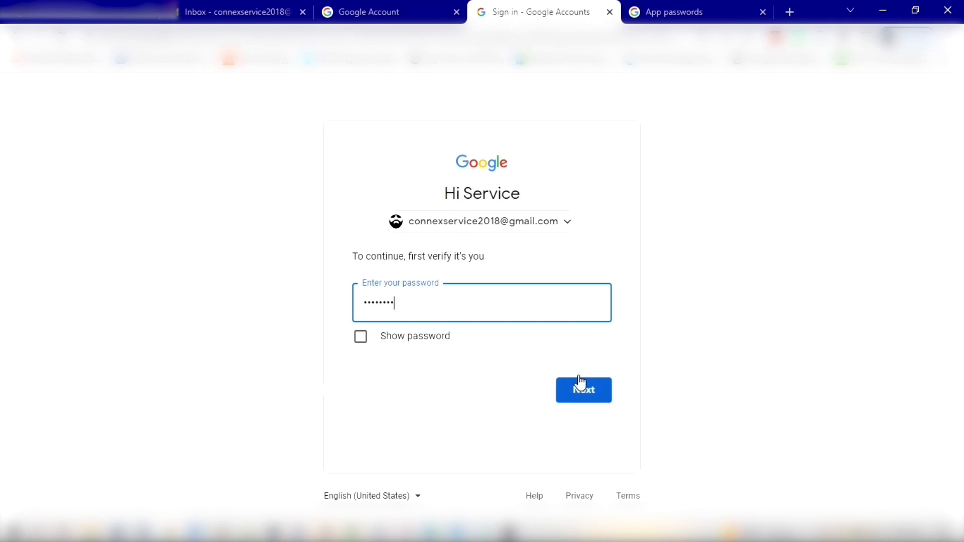
pyautogui.click(582, 389)
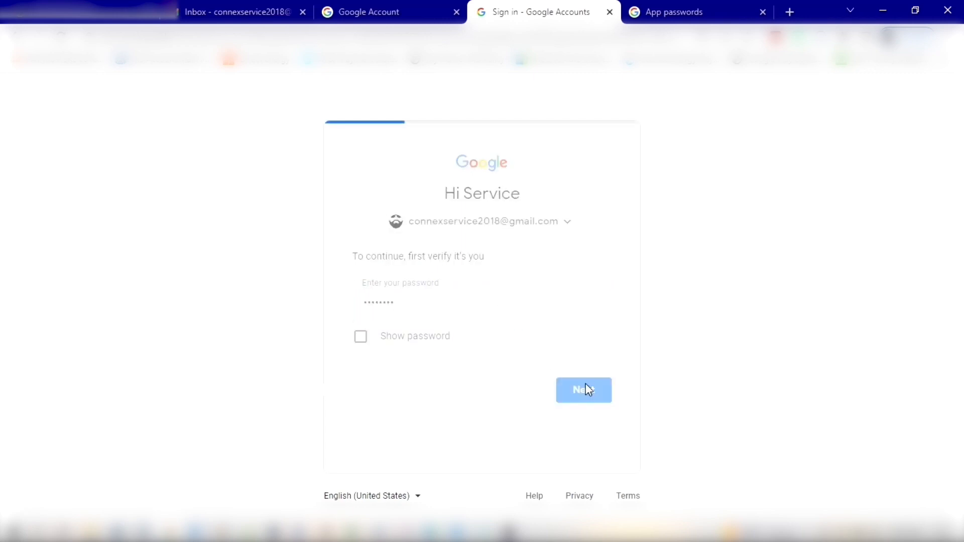
pyautogui.click(583, 390)
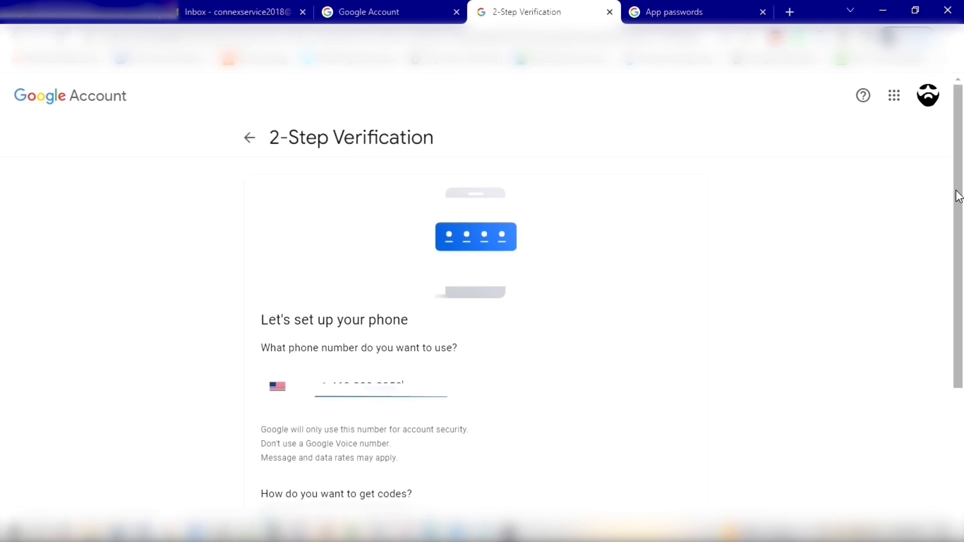
# Step: Complete the phone number step so 2-Step Verification uses text-message codes
pyautogui.scroll(-3)
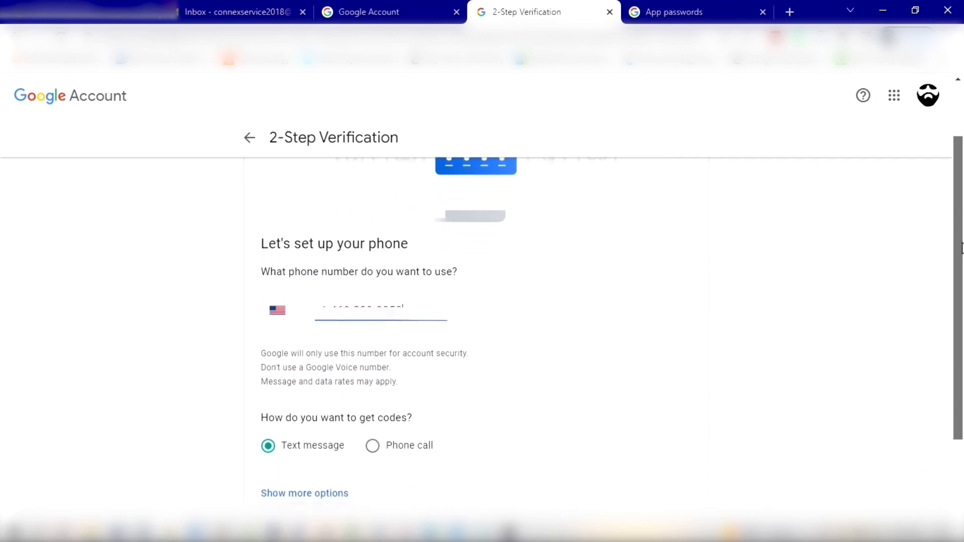
pyautogui.scroll(-3)
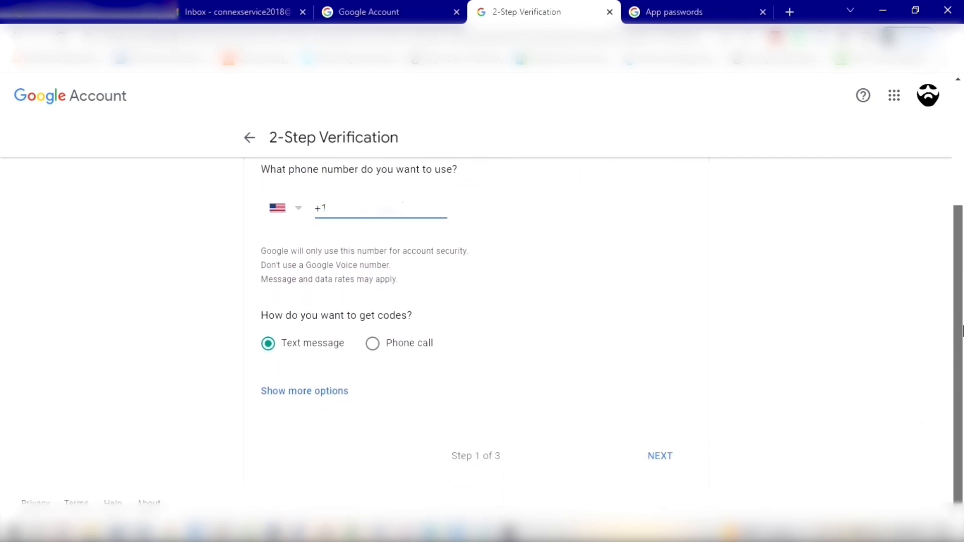
pyautogui.click(660, 455)
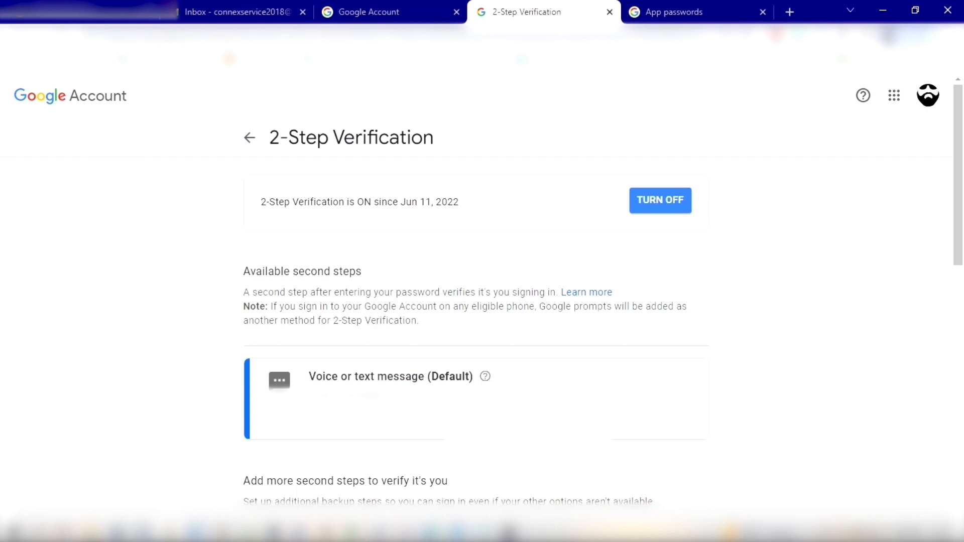
pyautogui.moveTo(252, 82)
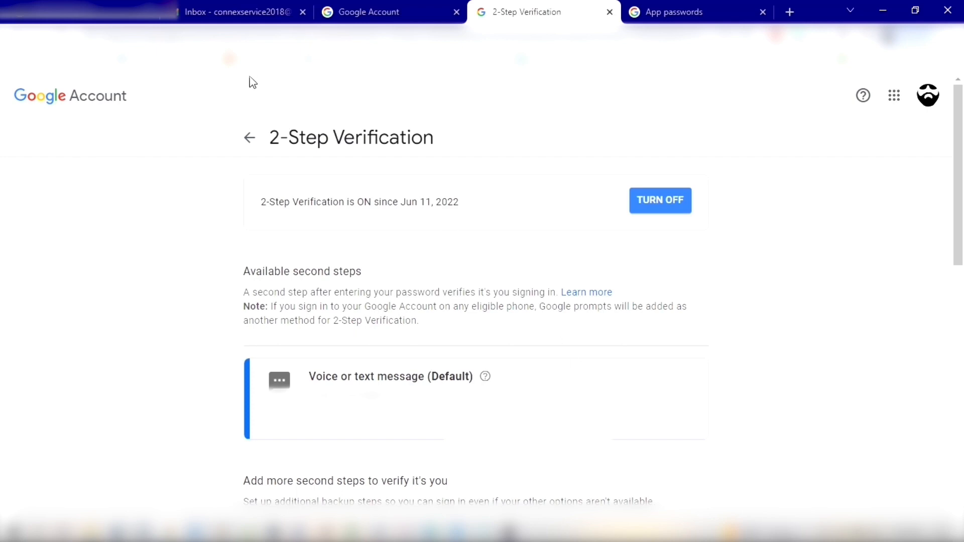
pyautogui.moveTo(249, 137)
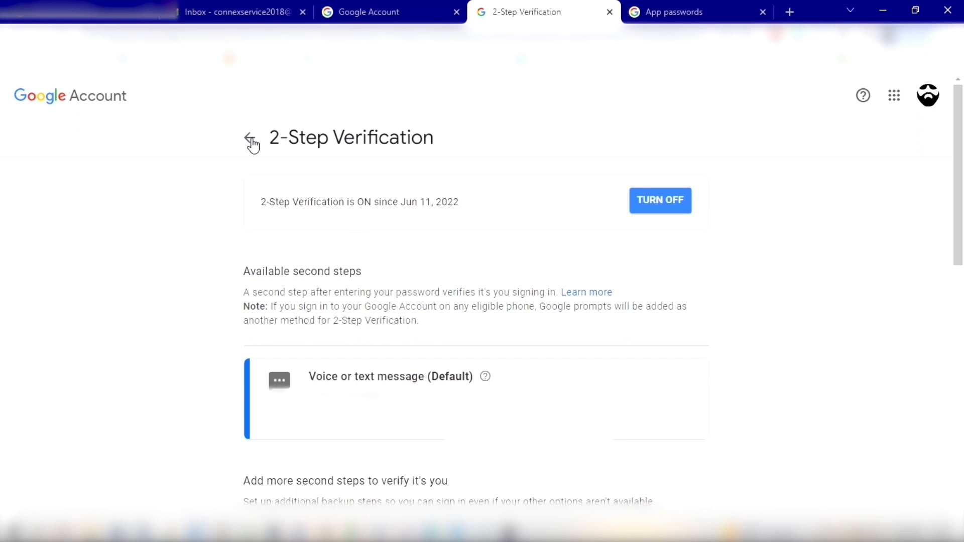
# Step: Return to the Security page and scroll to the 2-Step Verification and App passwords entries
pyautogui.click(251, 140)
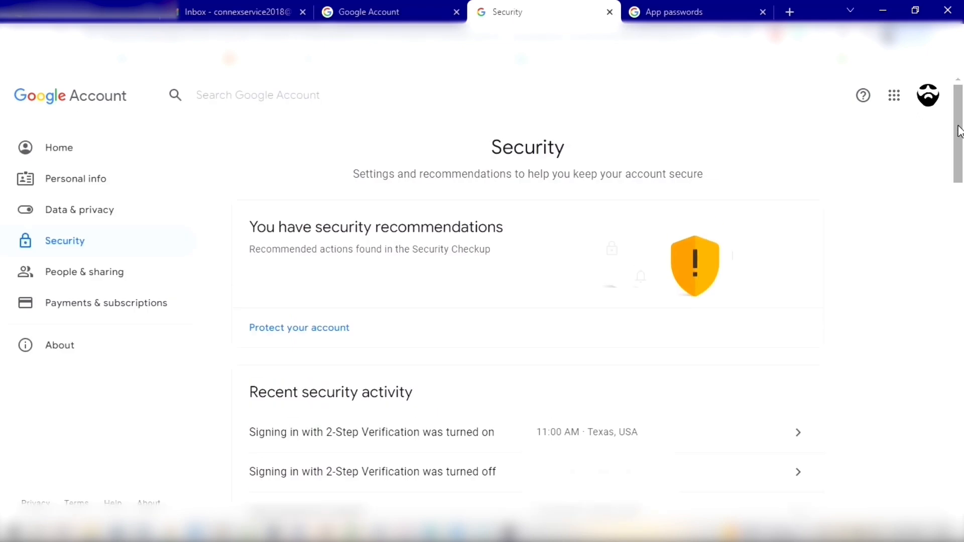
pyautogui.scroll(-3)
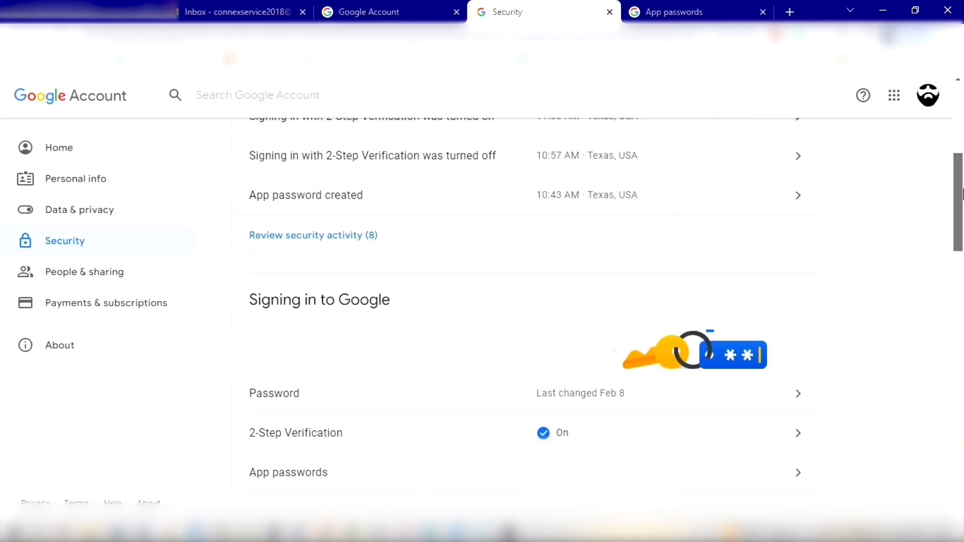
pyautogui.scroll(-3)
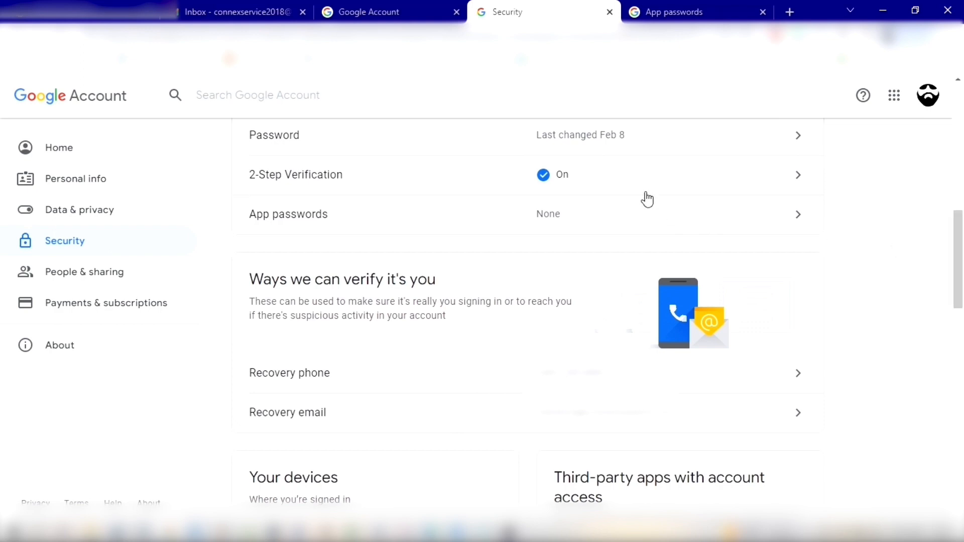
pyautogui.moveTo(517, 229)
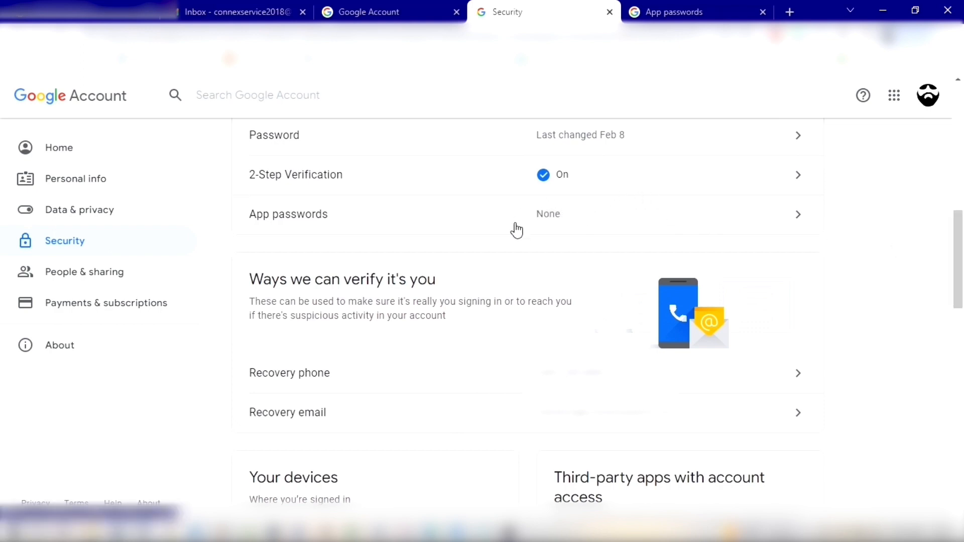
pyautogui.moveTo(580, 210)
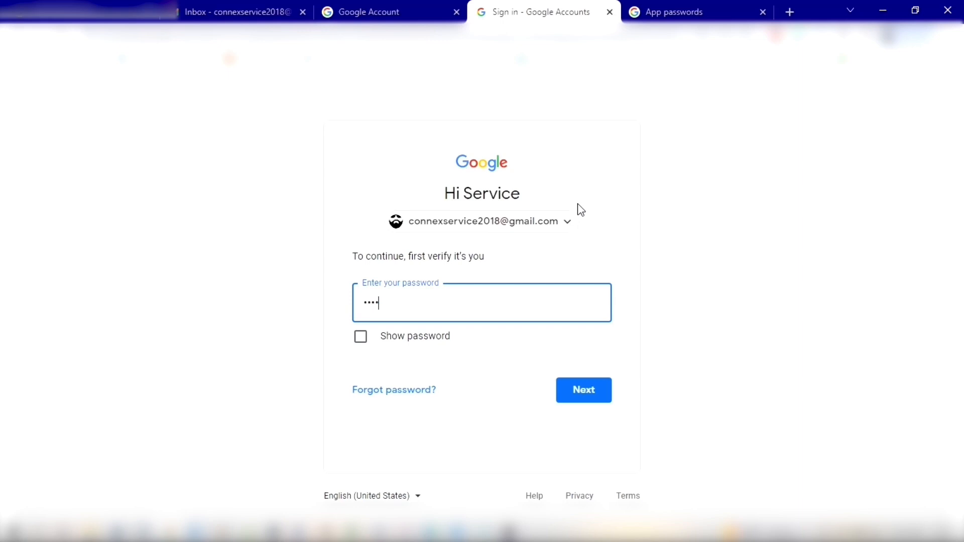
# Step: Re-enter the account password to reach the App passwords page
pyautogui.write('password')
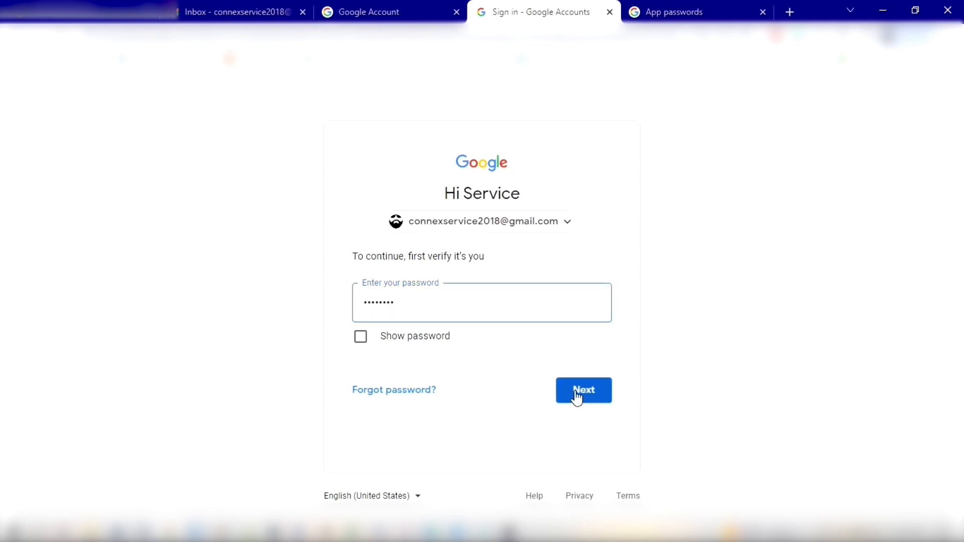
pyautogui.click(582, 390)
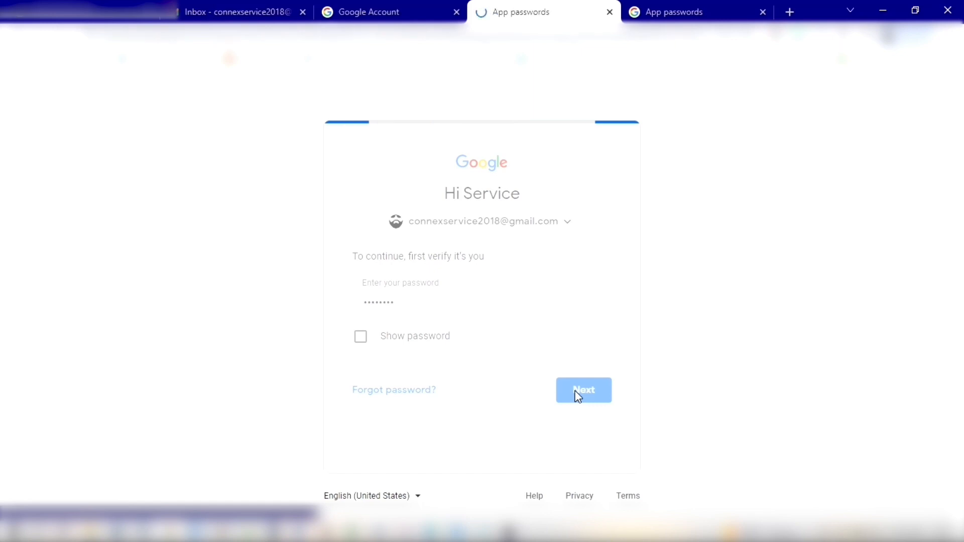
pyautogui.click(583, 390)
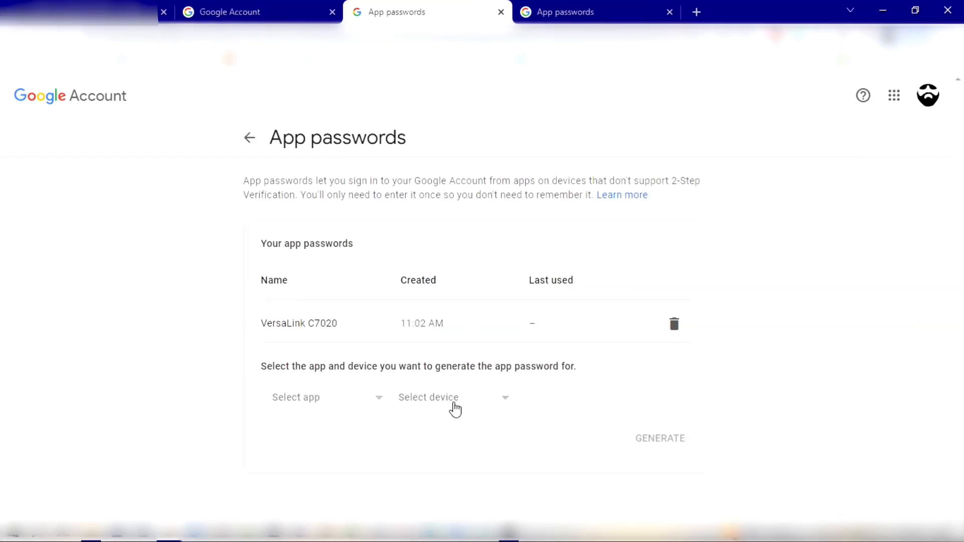
pyautogui.moveTo(388, 425)
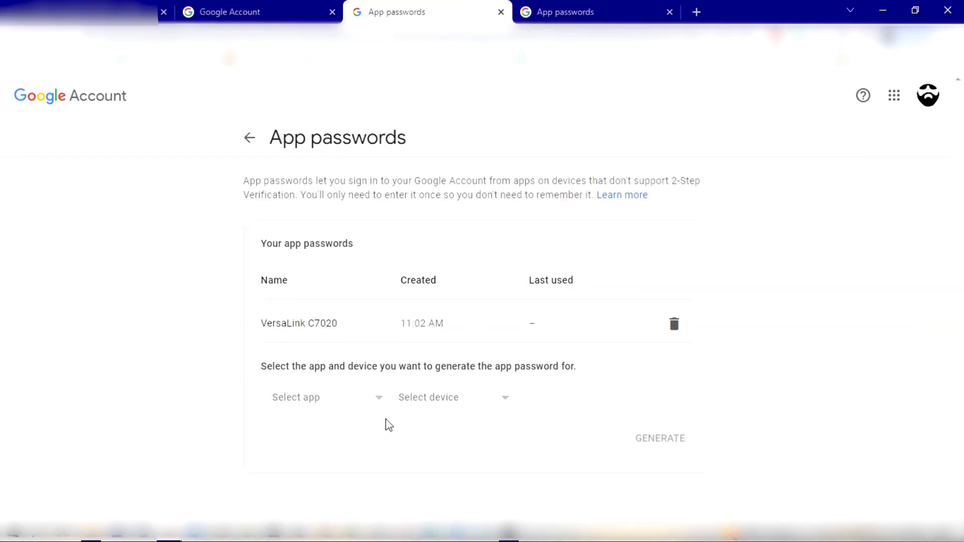
# Step: Generate a new app password with the custom name 'WorkCentre 7855'
pyautogui.click(326, 397)
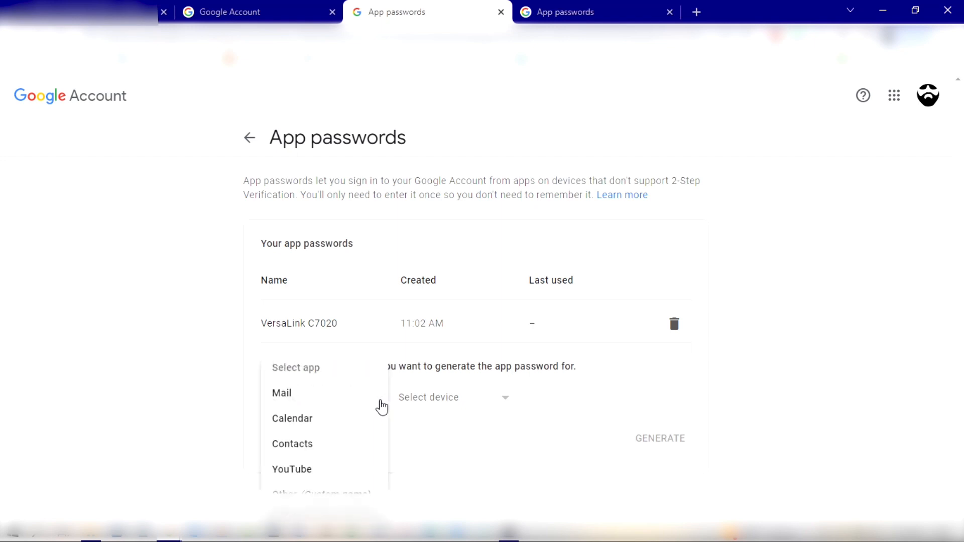
pyautogui.click(320, 493)
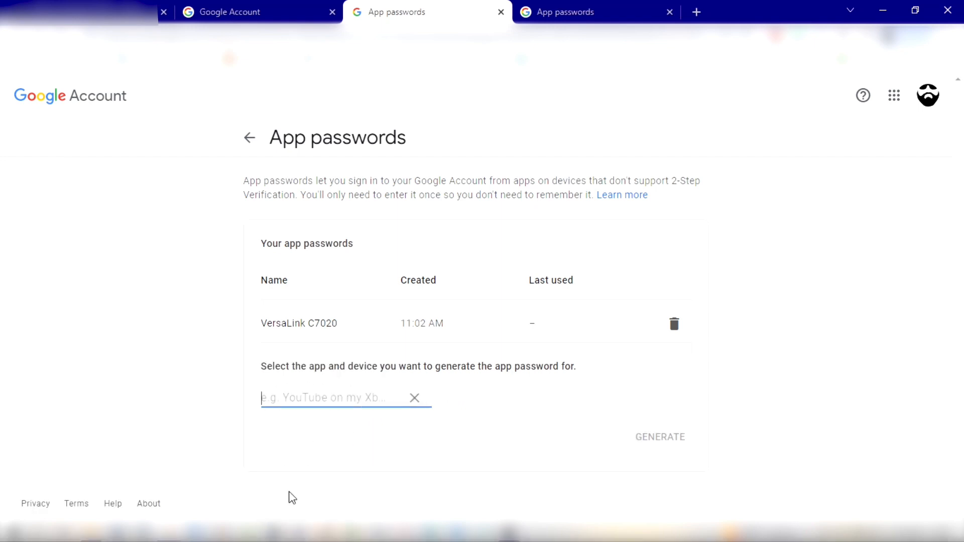
pyautogui.write('Wo')
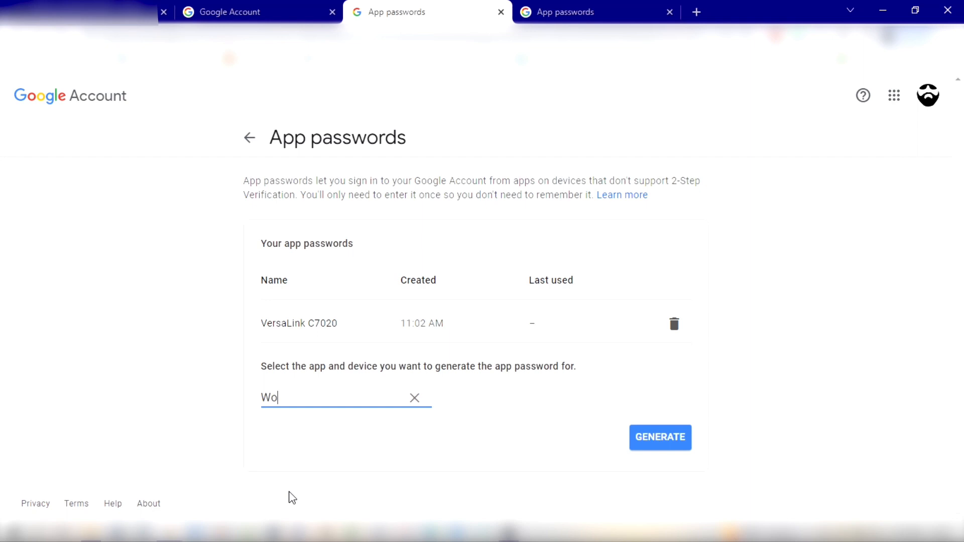
pyautogui.write('rk')
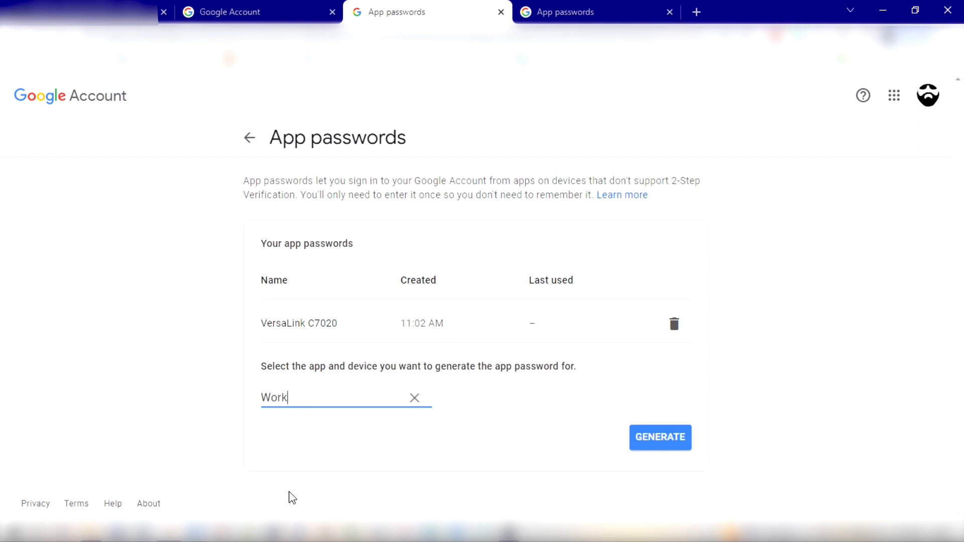
pyautogui.write('Centr')
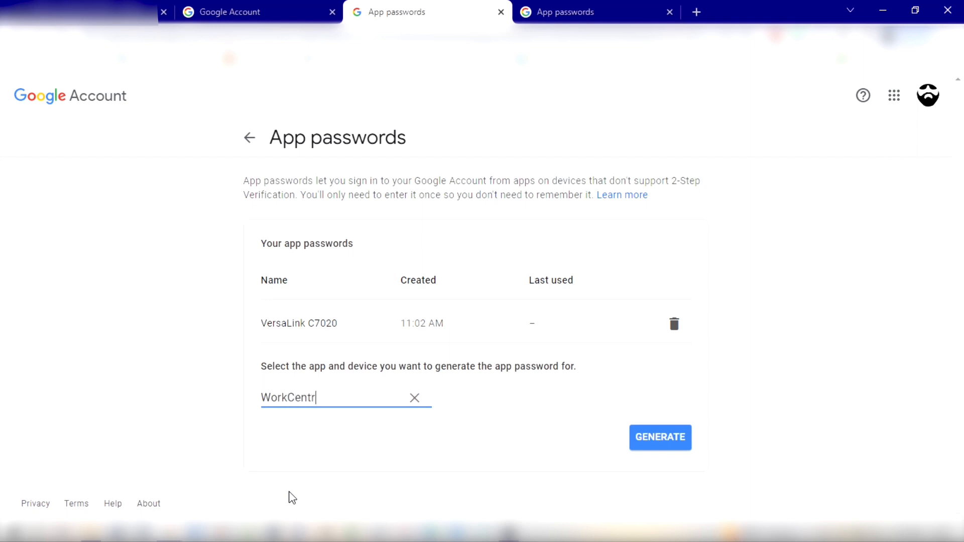
pyautogui.write('e')
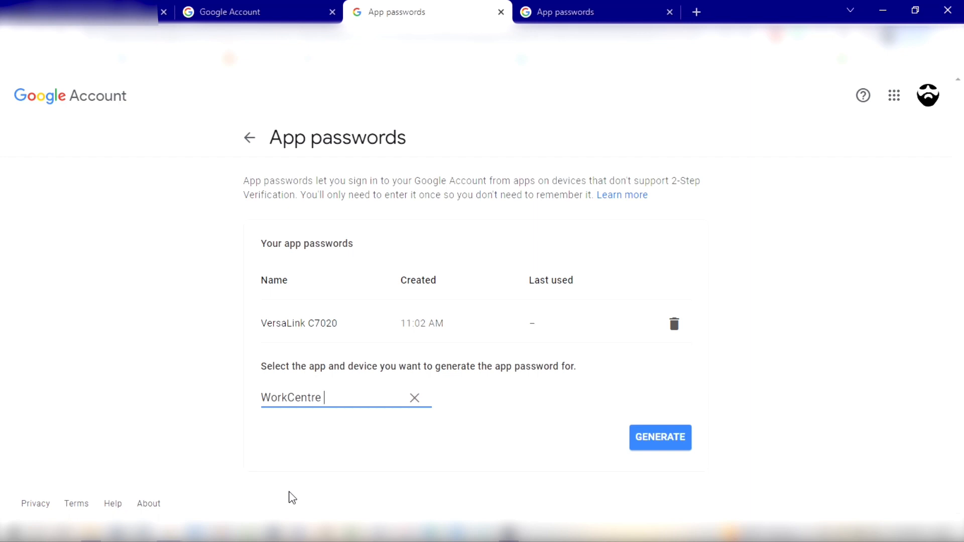
pyautogui.write('7855')
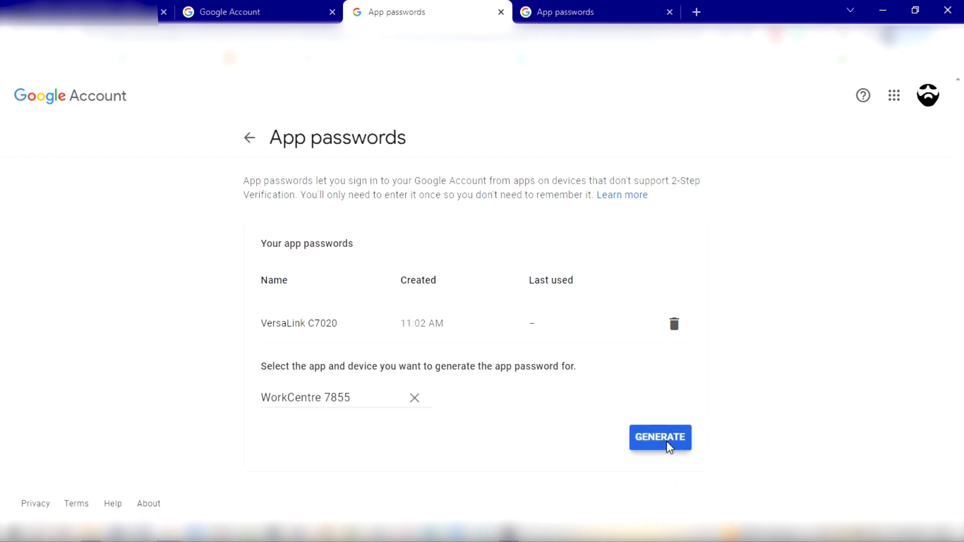
pyautogui.click(660, 437)
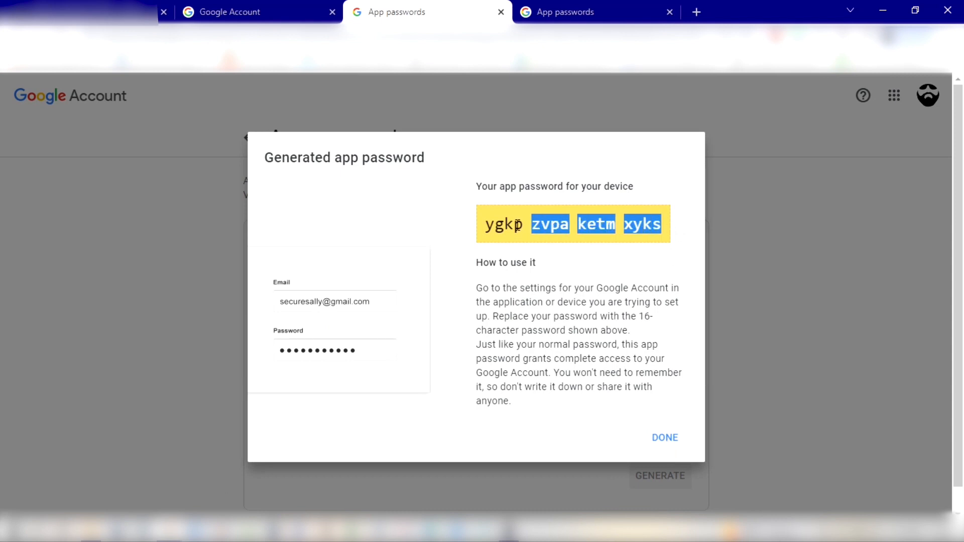
# Step: Copy the generated 16-character password and close the Generated app password dialog
pyautogui.doubleClick(503, 223)
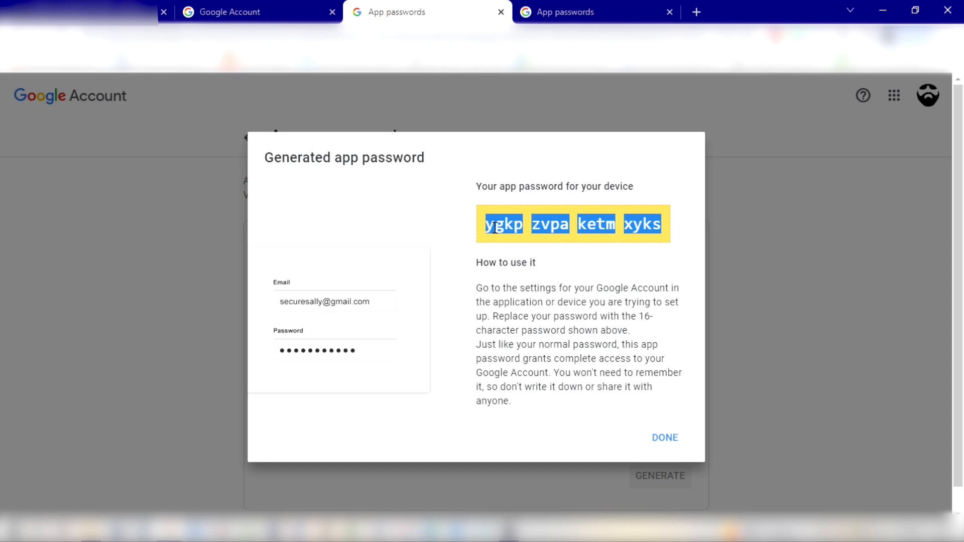
pyautogui.moveTo(518, 244)
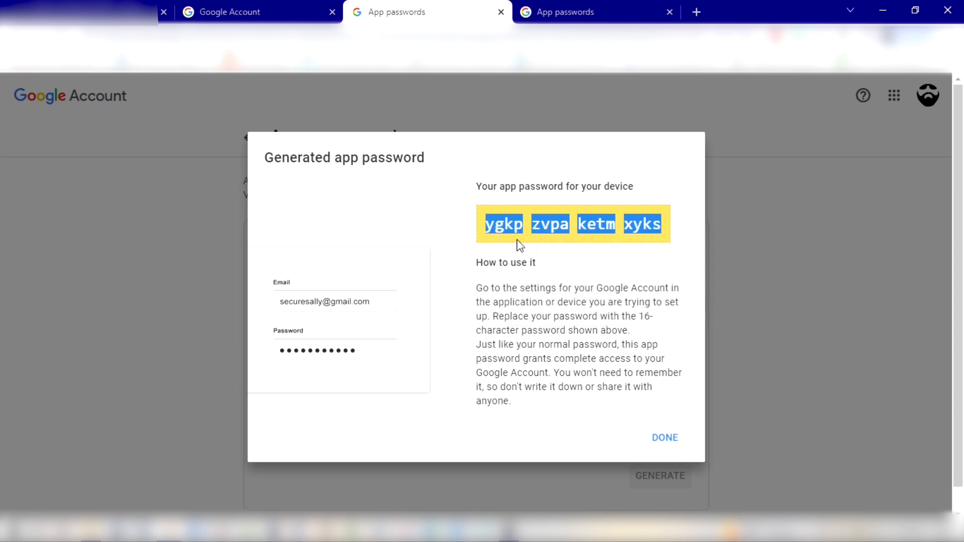
pyautogui.click(663, 437)
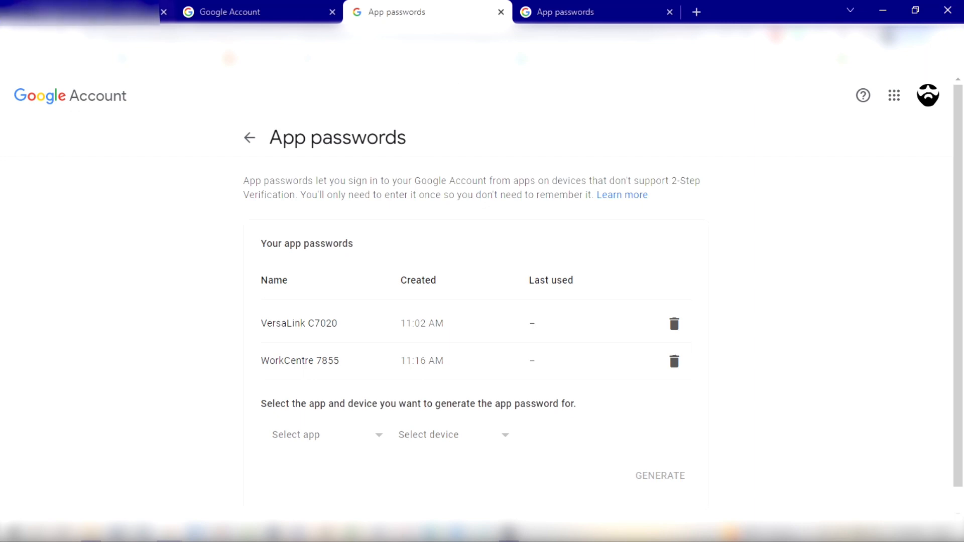
pyautogui.click(80, 12)
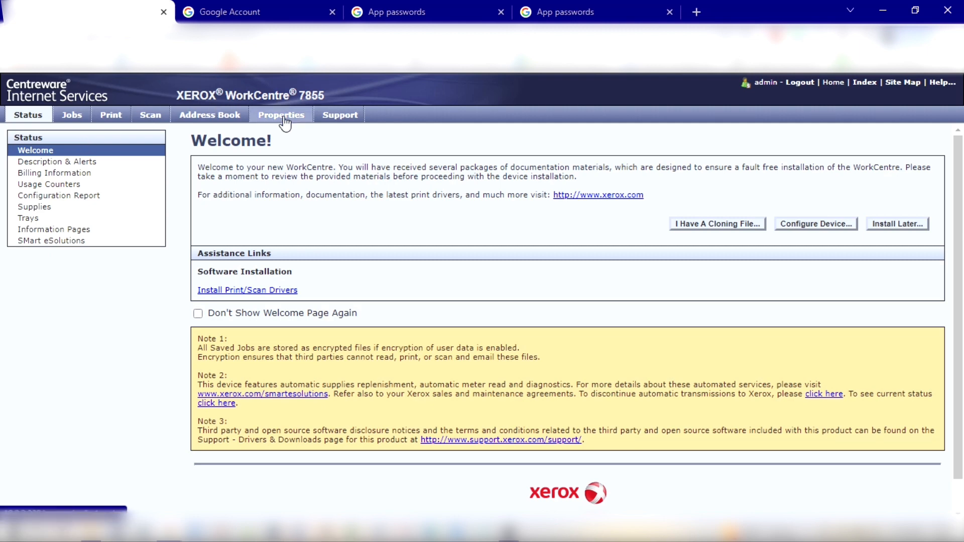
# Step: Open the Email service settings under Properties in CentreWare Internet Services
pyautogui.click(280, 115)
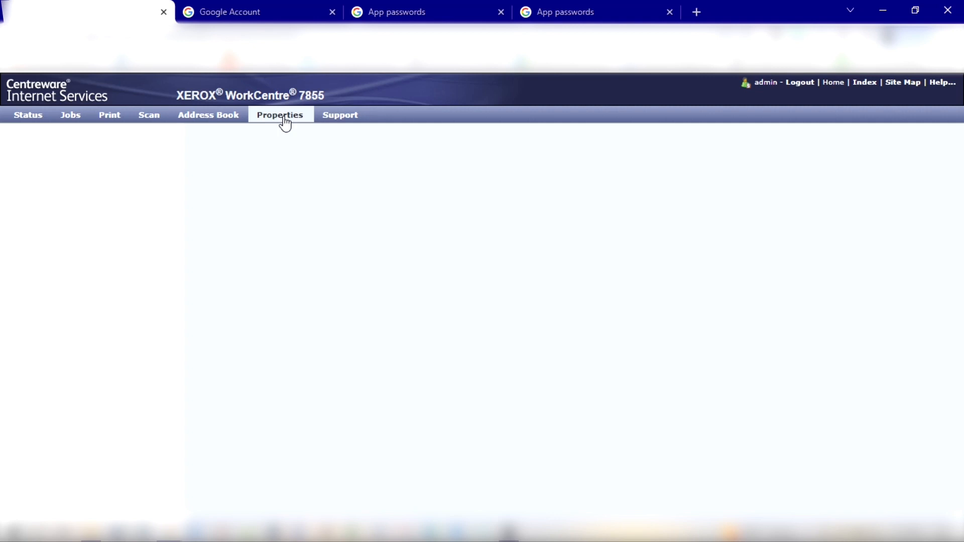
pyautogui.click(280, 115)
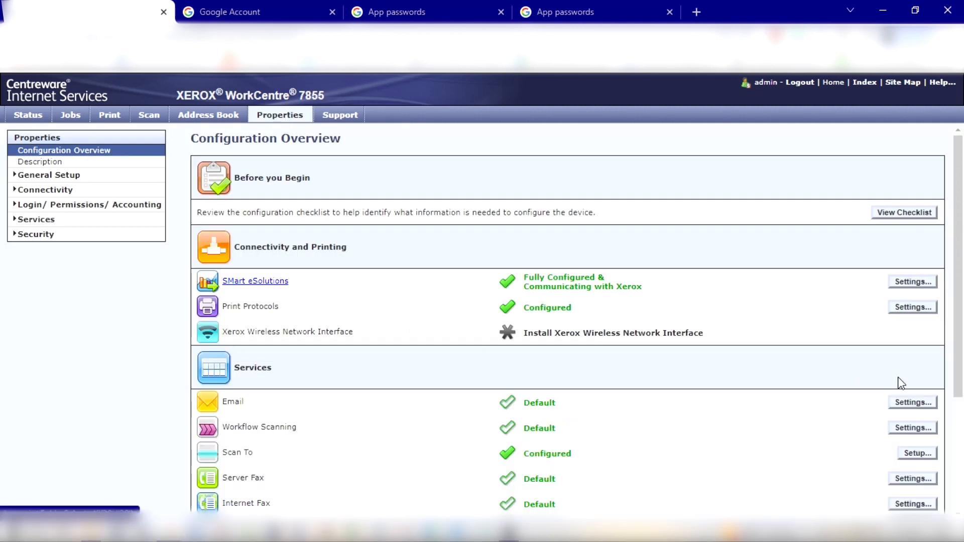
pyautogui.moveTo(759, 381)
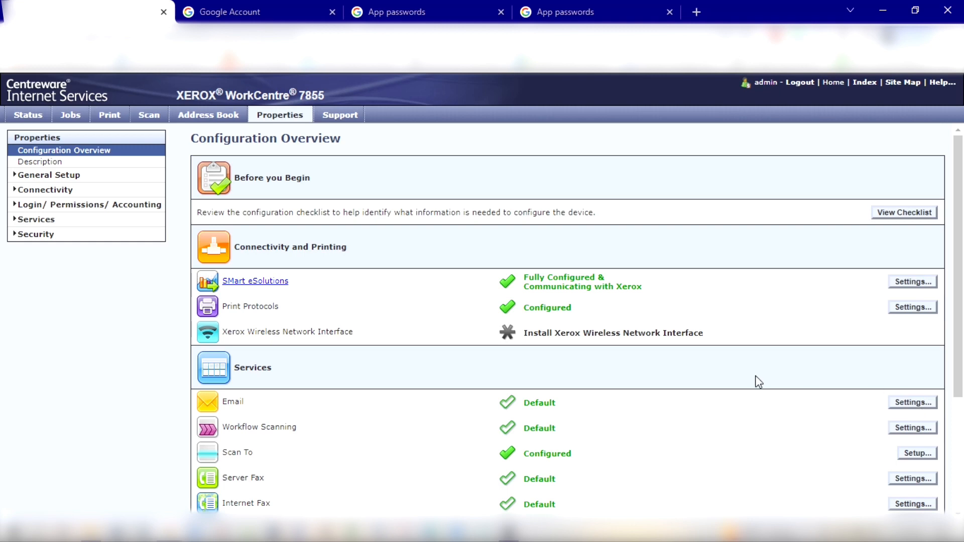
pyautogui.moveTo(223, 392)
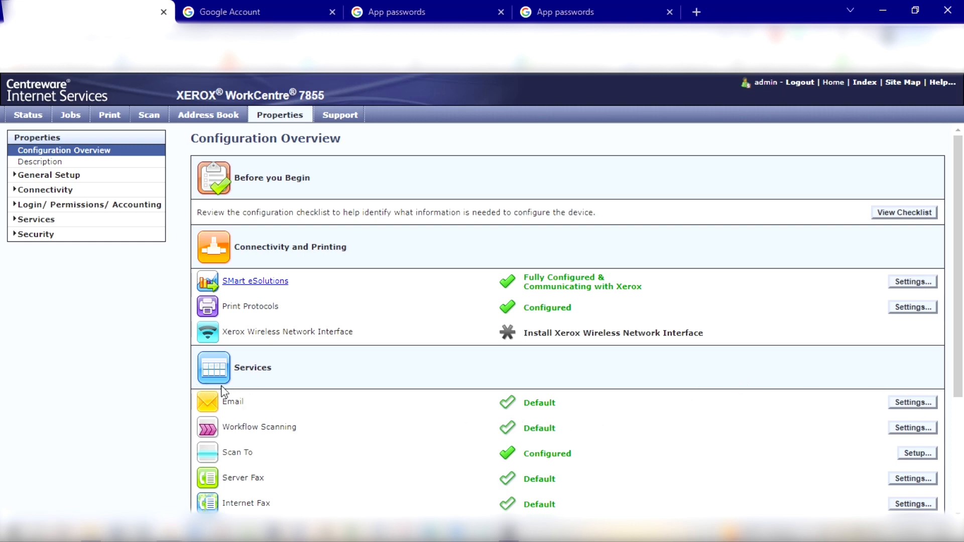
pyautogui.moveTo(900, 411)
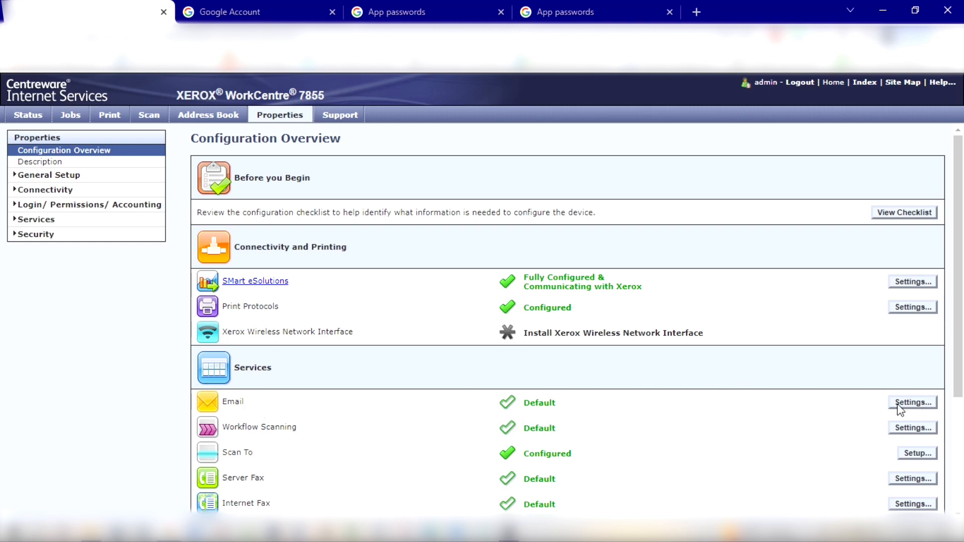
pyautogui.click(913, 402)
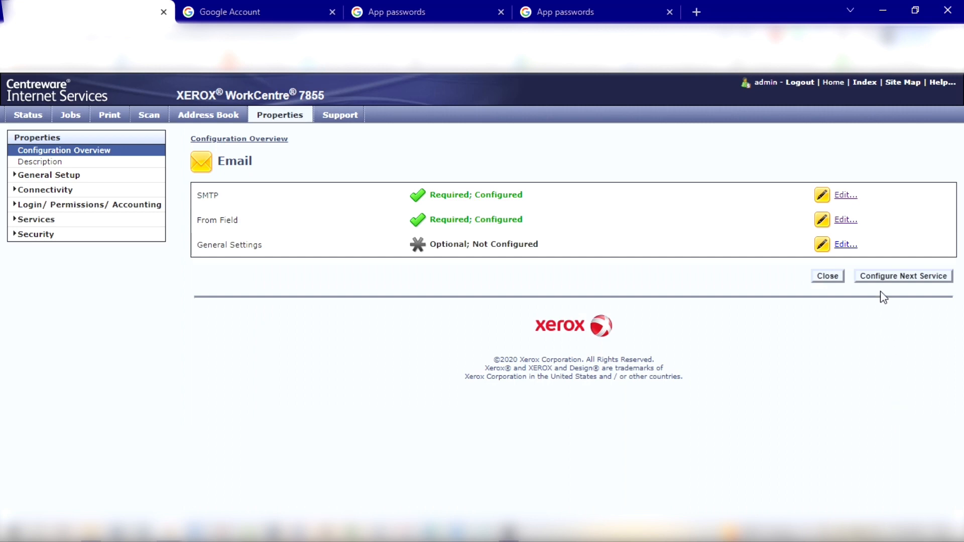
pyautogui.moveTo(845, 199)
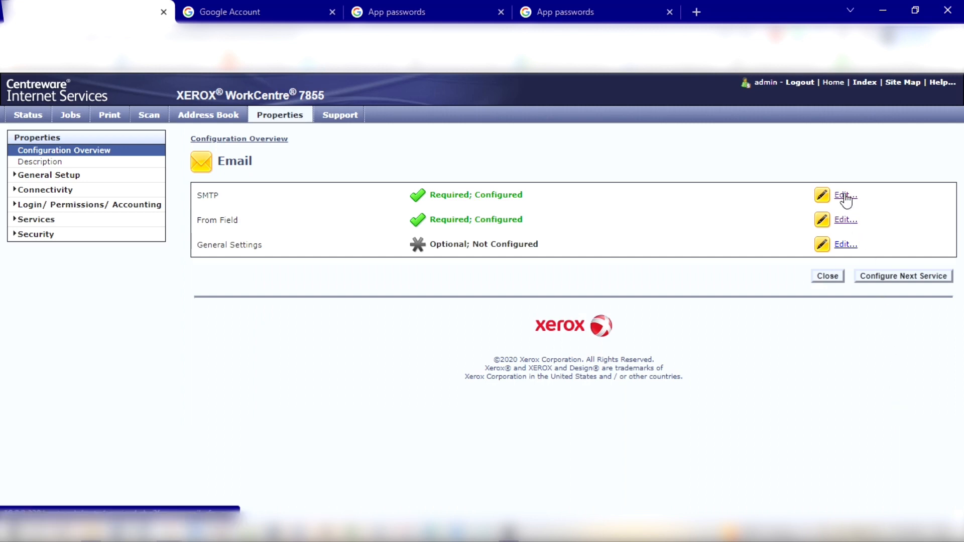
# Step: Enter the app password as the SMTP authentication login password and save
pyautogui.click(844, 196)
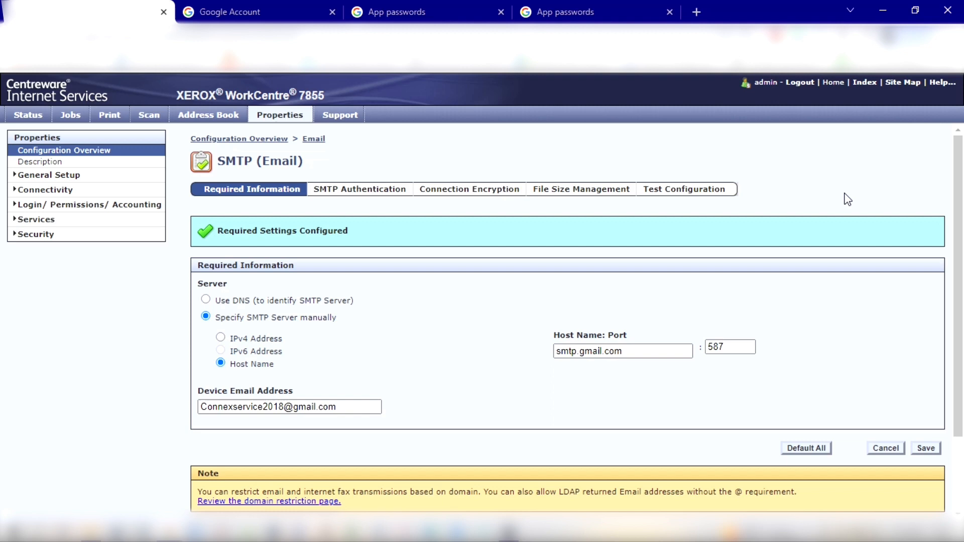
pyautogui.moveTo(360, 189)
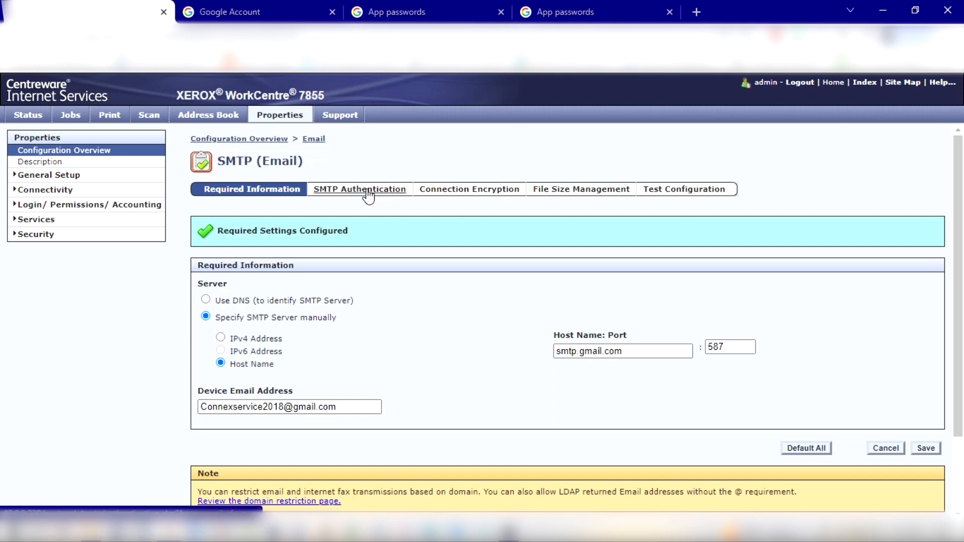
pyautogui.click(359, 189)
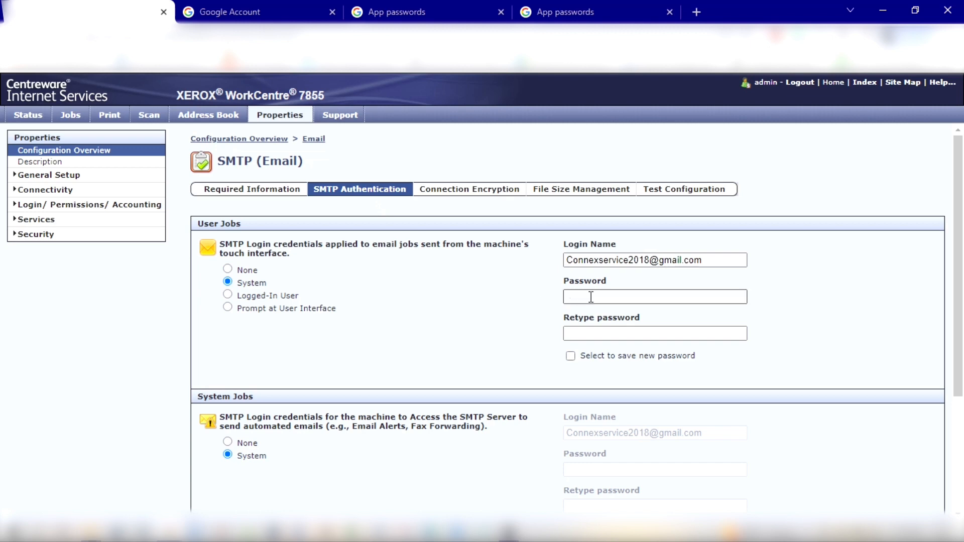
pyautogui.write('password')
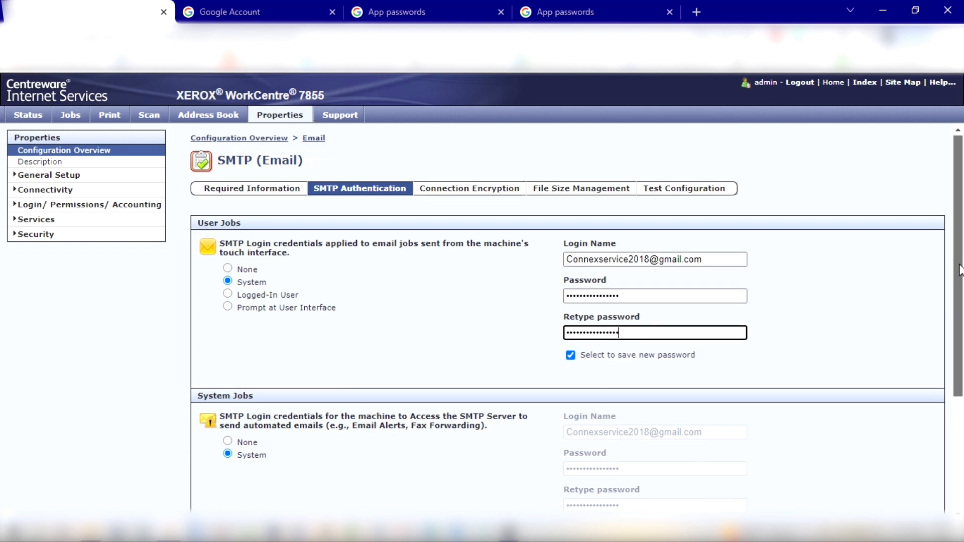
pyautogui.scroll(-3)
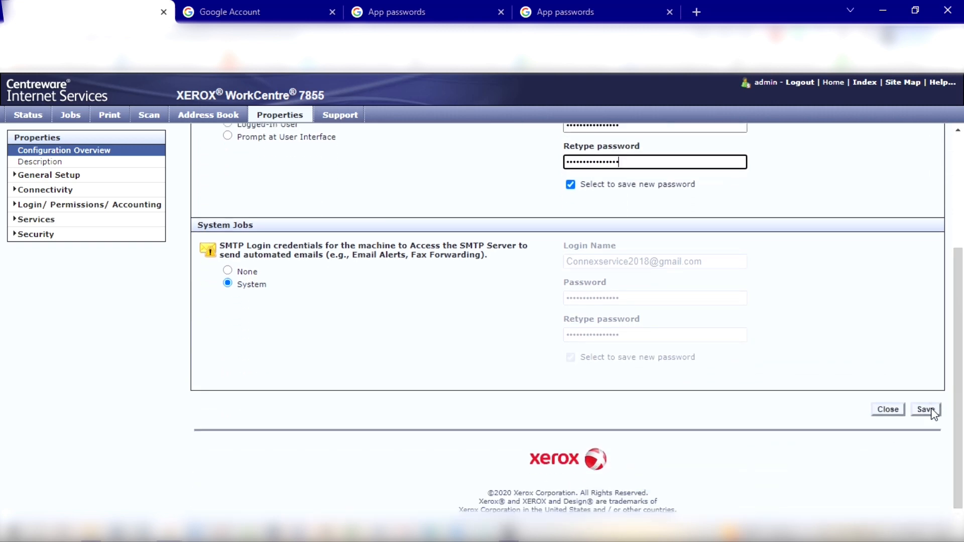
pyautogui.click(925, 410)
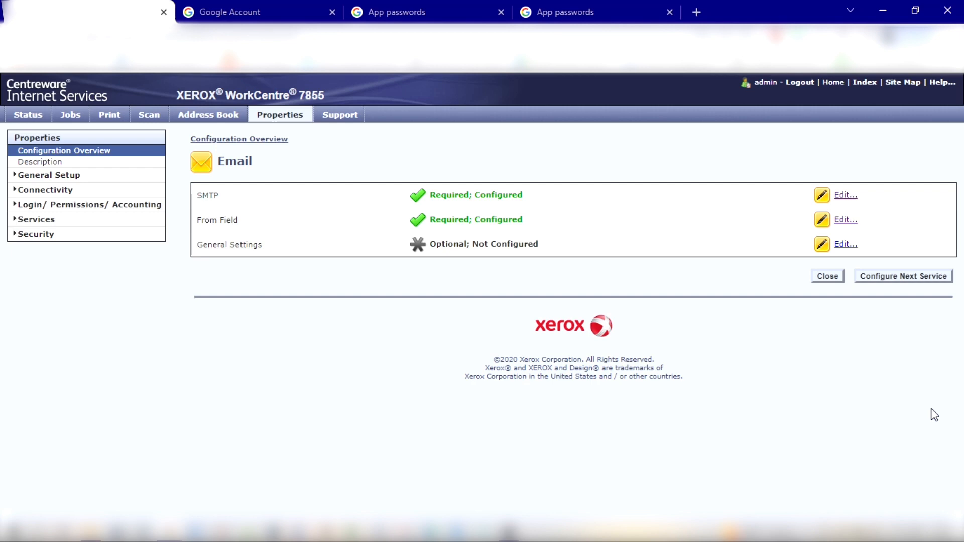
pyautogui.moveTo(851, 201)
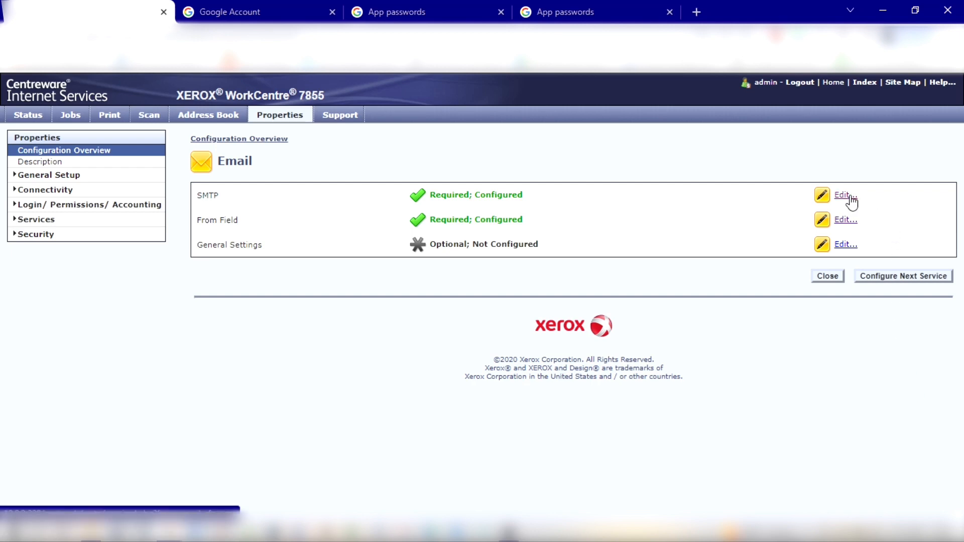
pyautogui.click(843, 195)
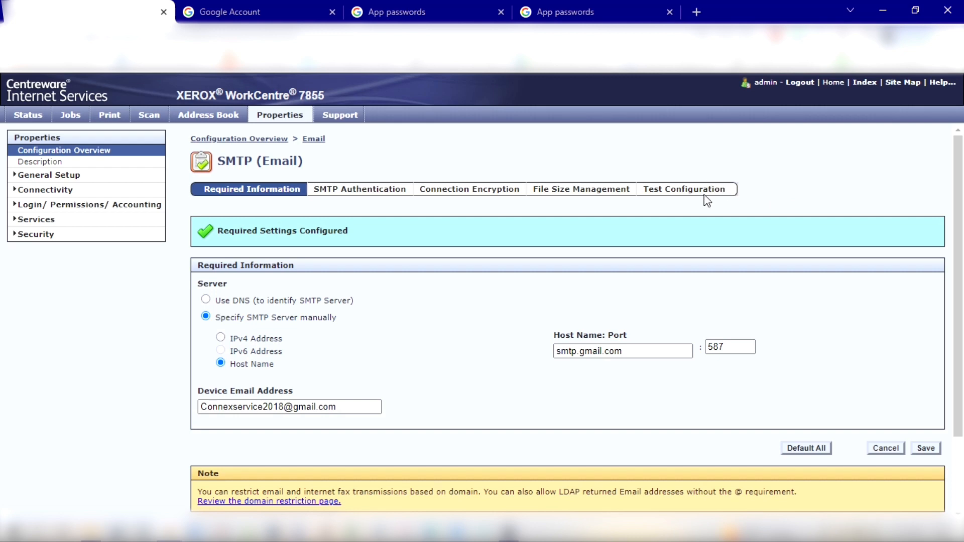
pyautogui.click(684, 189)
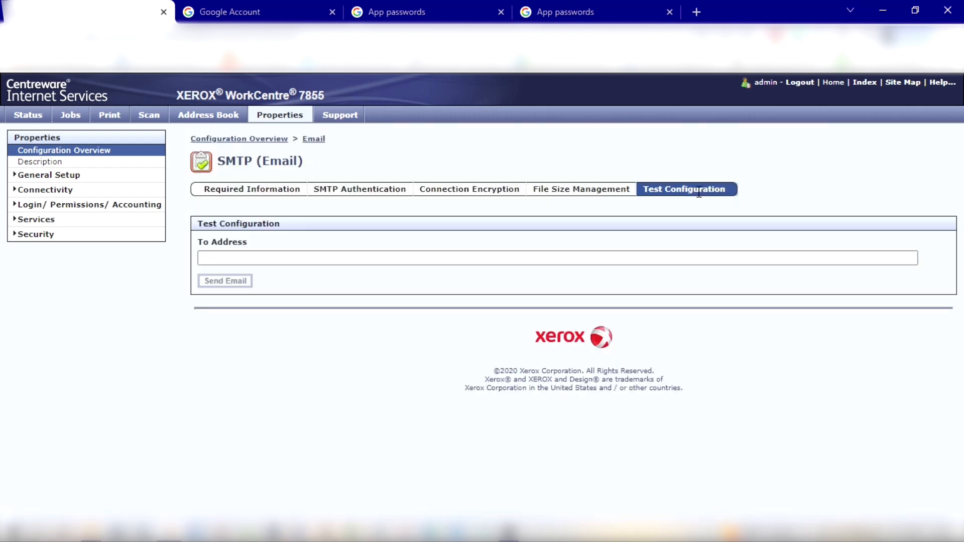
pyautogui.click(557, 258)
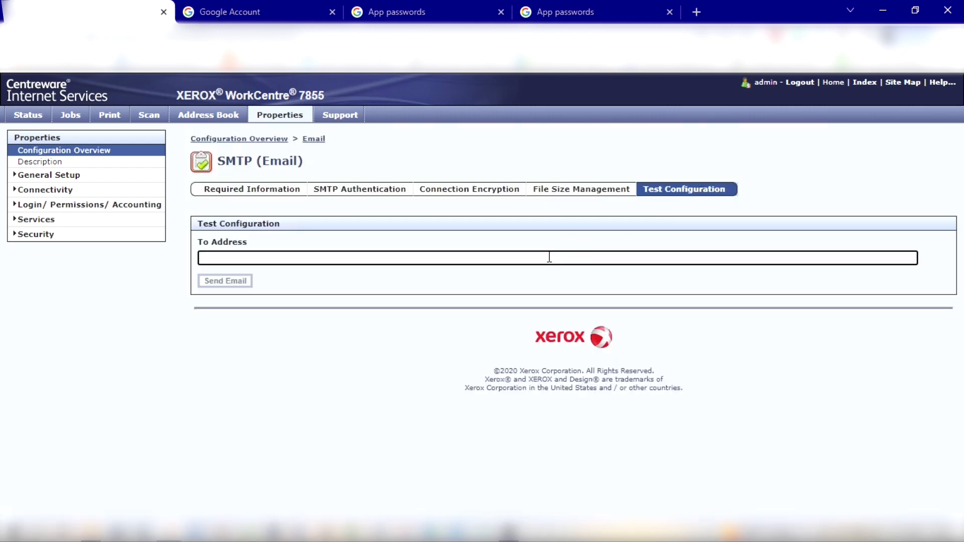
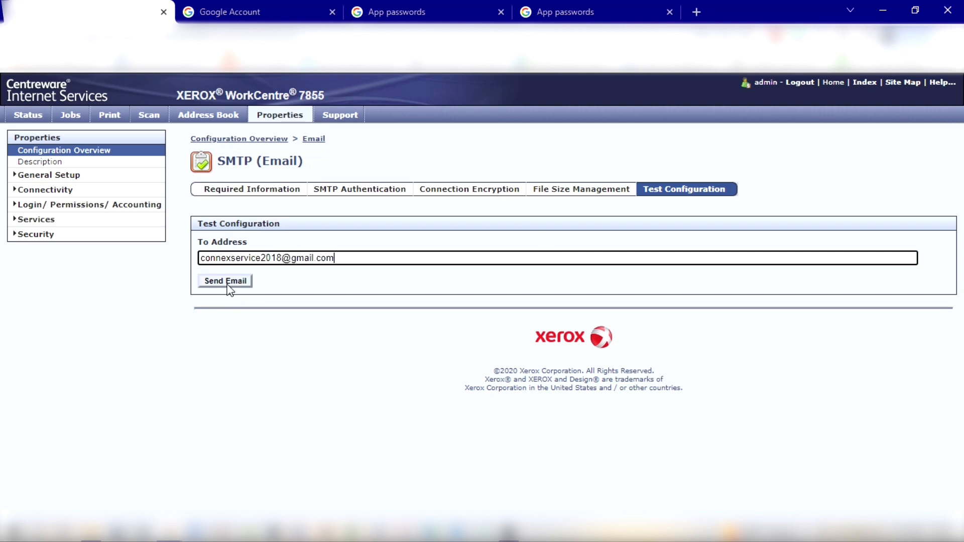
pyautogui.click(225, 281)
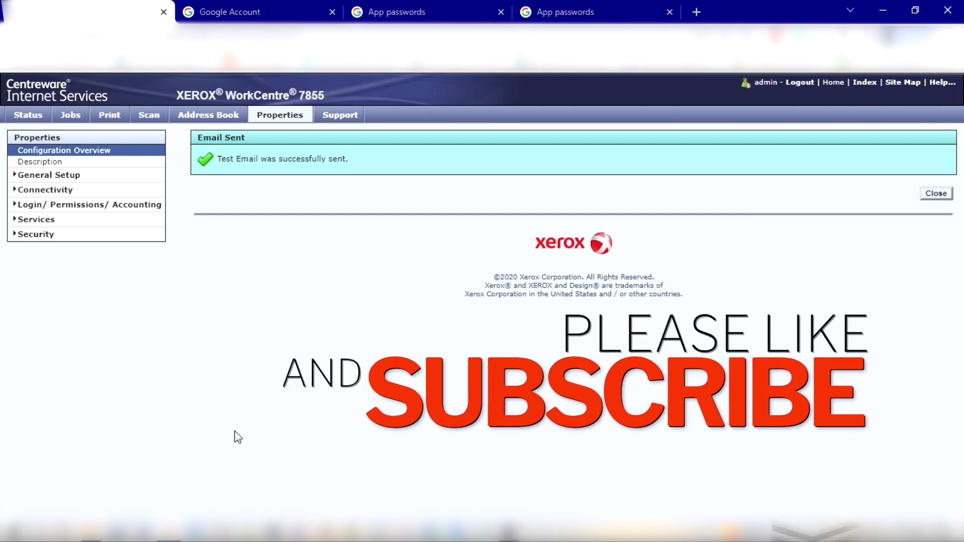
pyautogui.moveTo(204, 497)
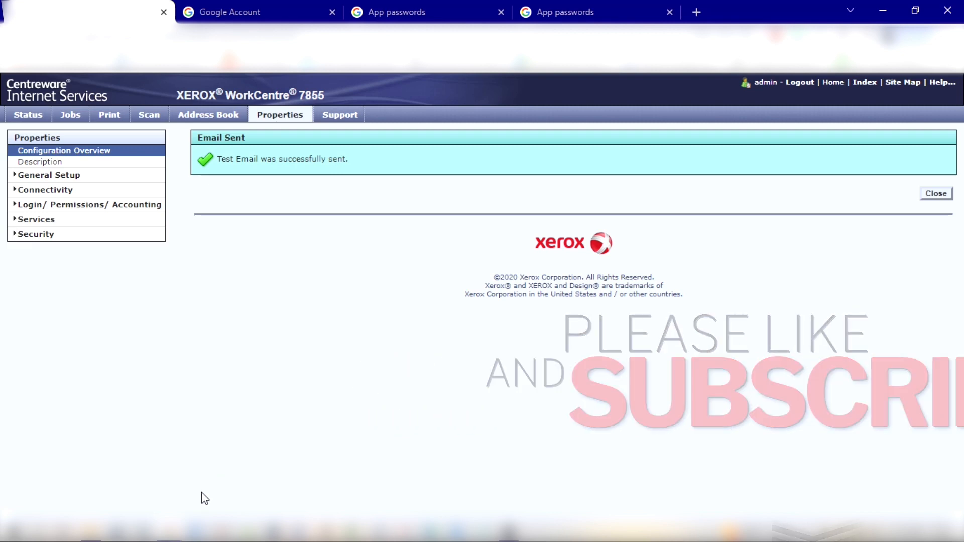